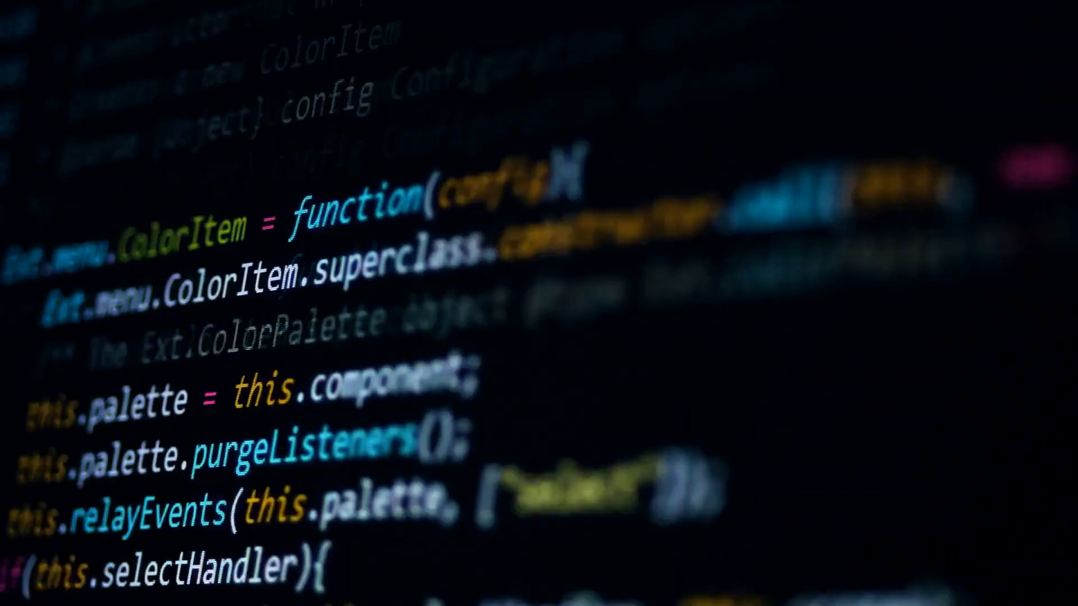
scroll(down, 3)
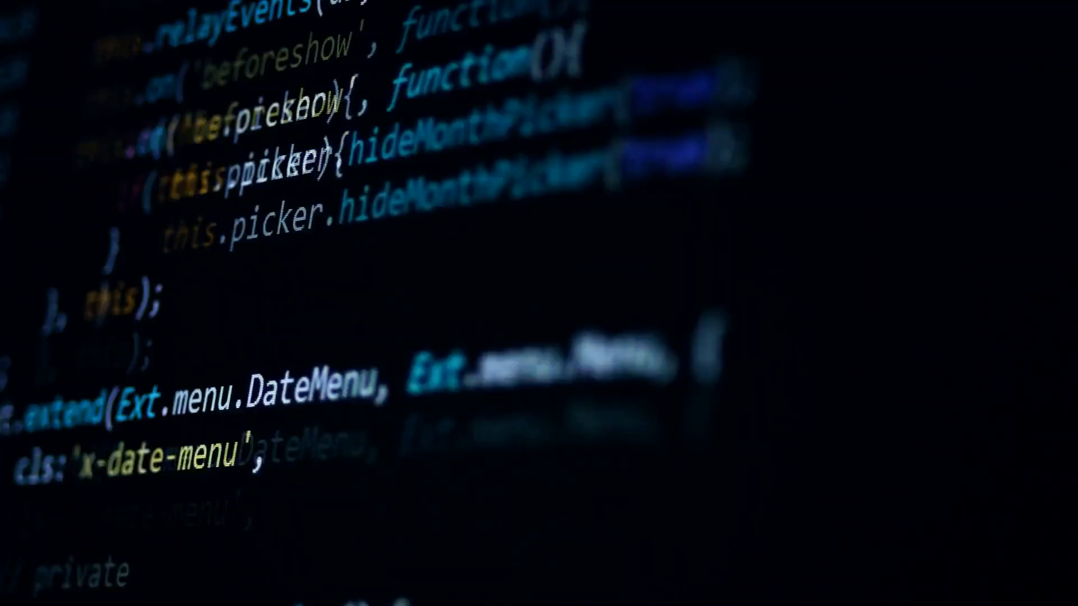